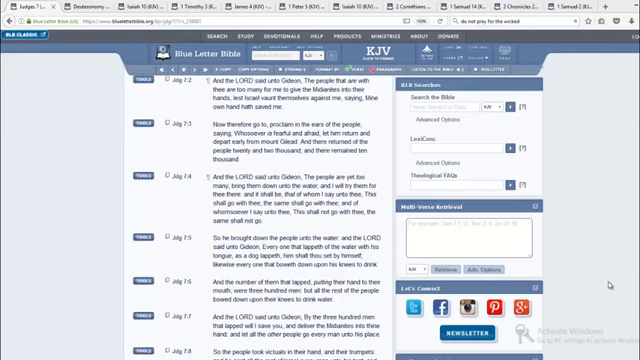
pyautogui.moveTo(607, 285)
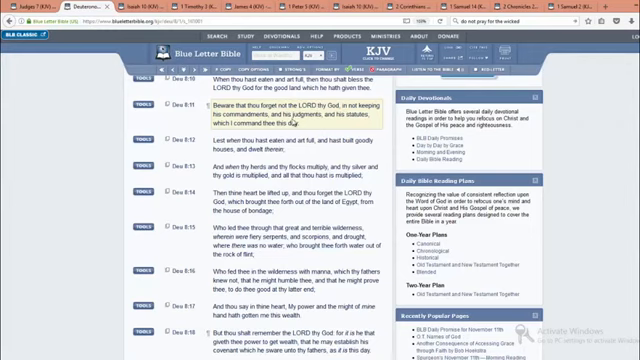
pyautogui.moveTo(290, 120)
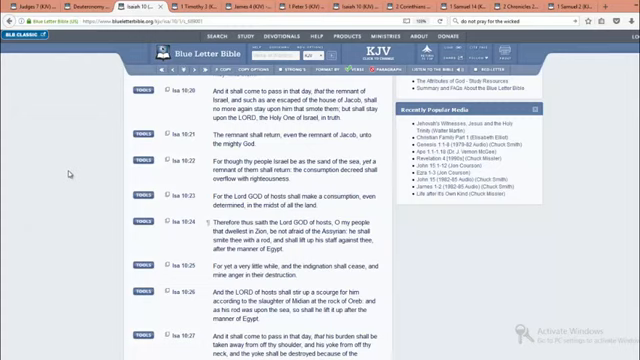
pyautogui.moveTo(285, 88)
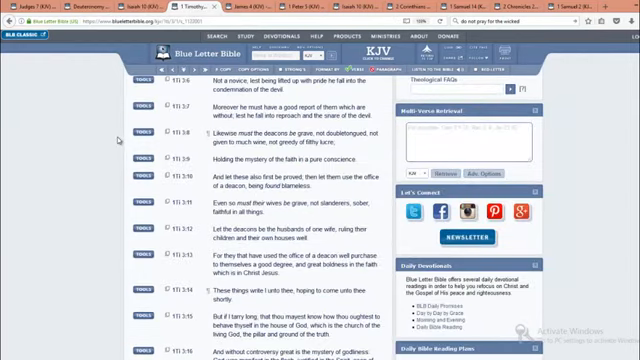
pyautogui.moveTo(120, 138)
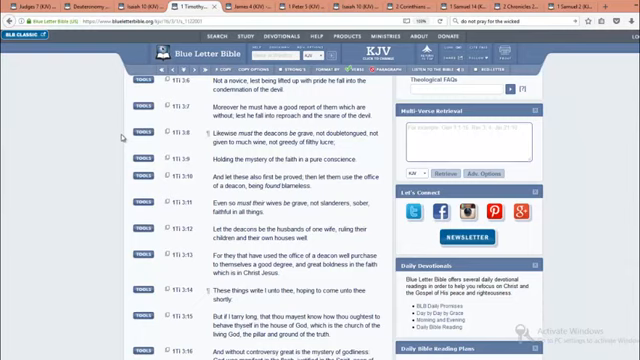
pyautogui.moveTo(119, 135)
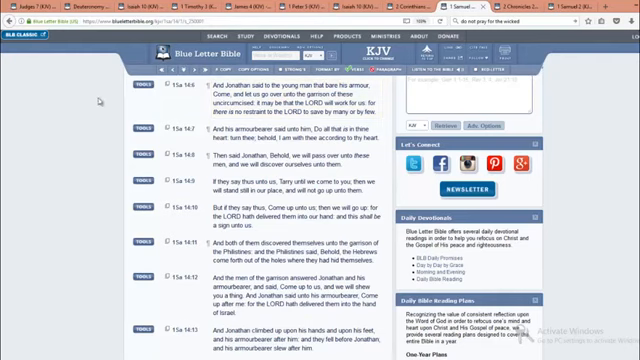
pyautogui.moveTo(600, 82)
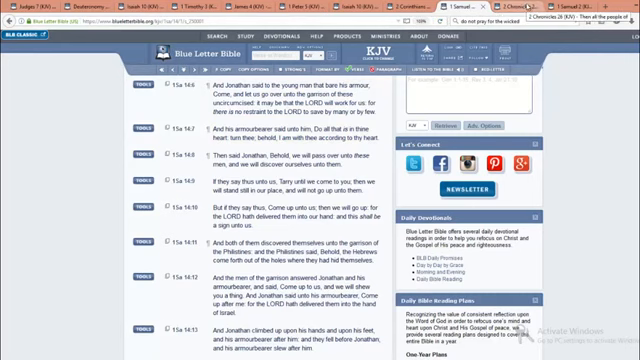
pyautogui.click(595, 8)
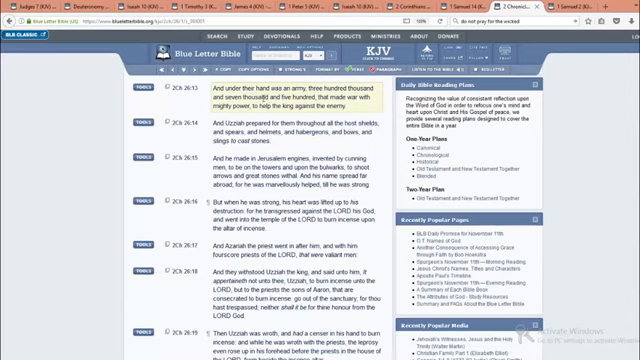
pyautogui.moveTo(270, 100)
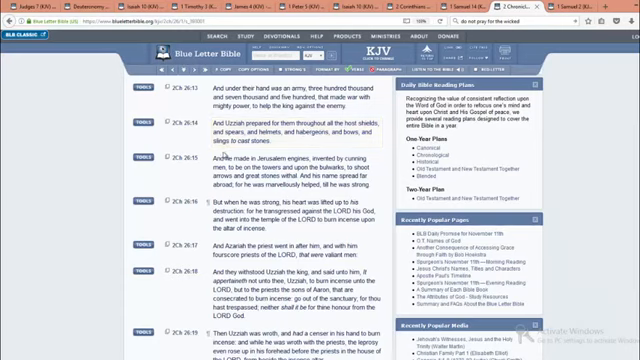
pyautogui.scroll(-3)
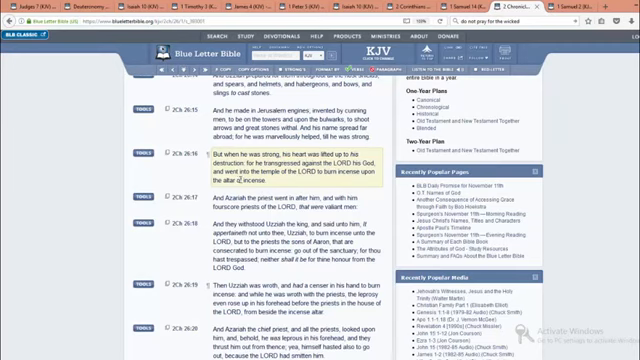
pyautogui.scroll(-3)
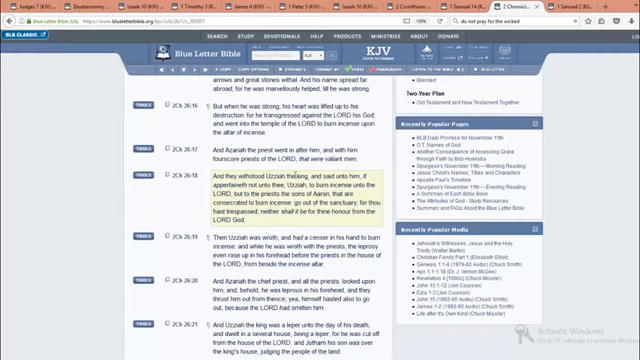
pyautogui.scroll(-3)
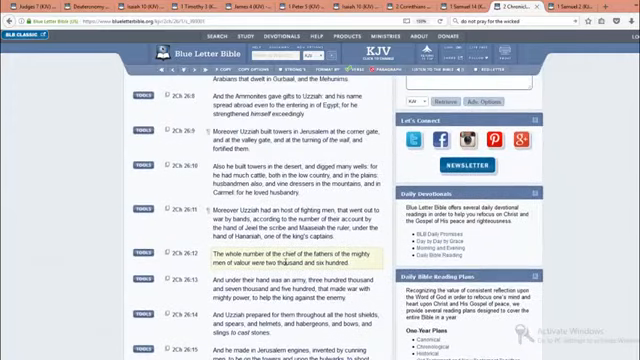
pyautogui.scroll(-3)
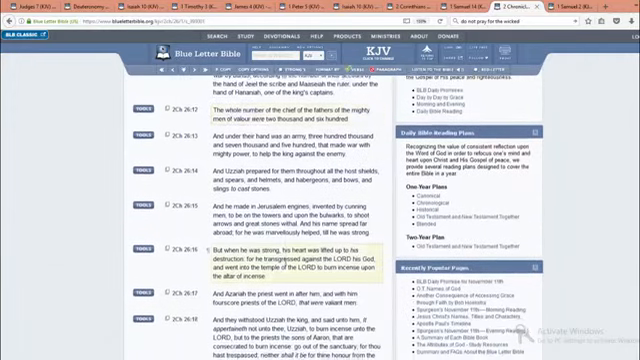
pyautogui.scroll(-3)
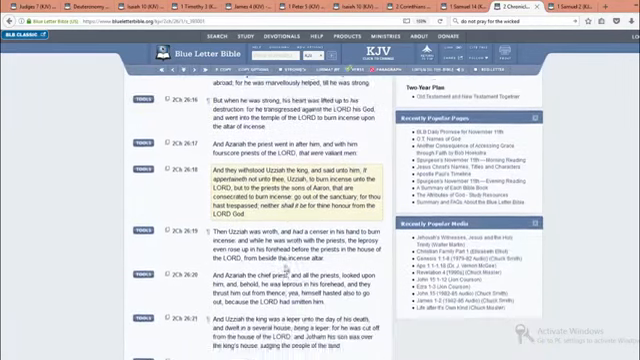
pyautogui.scroll(-3)
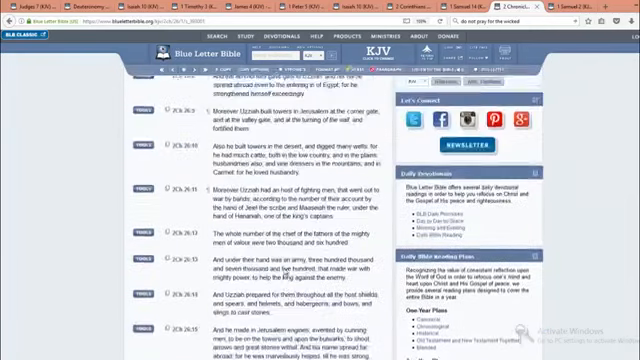
pyautogui.scroll(-3)
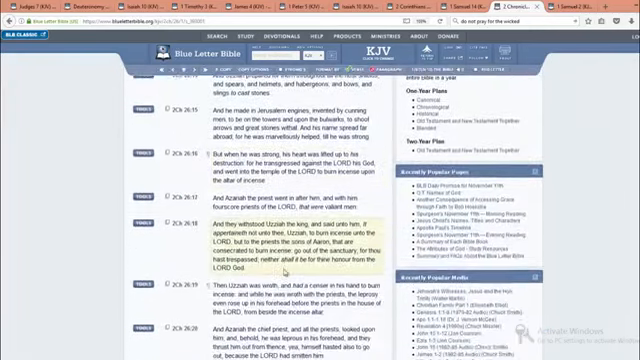